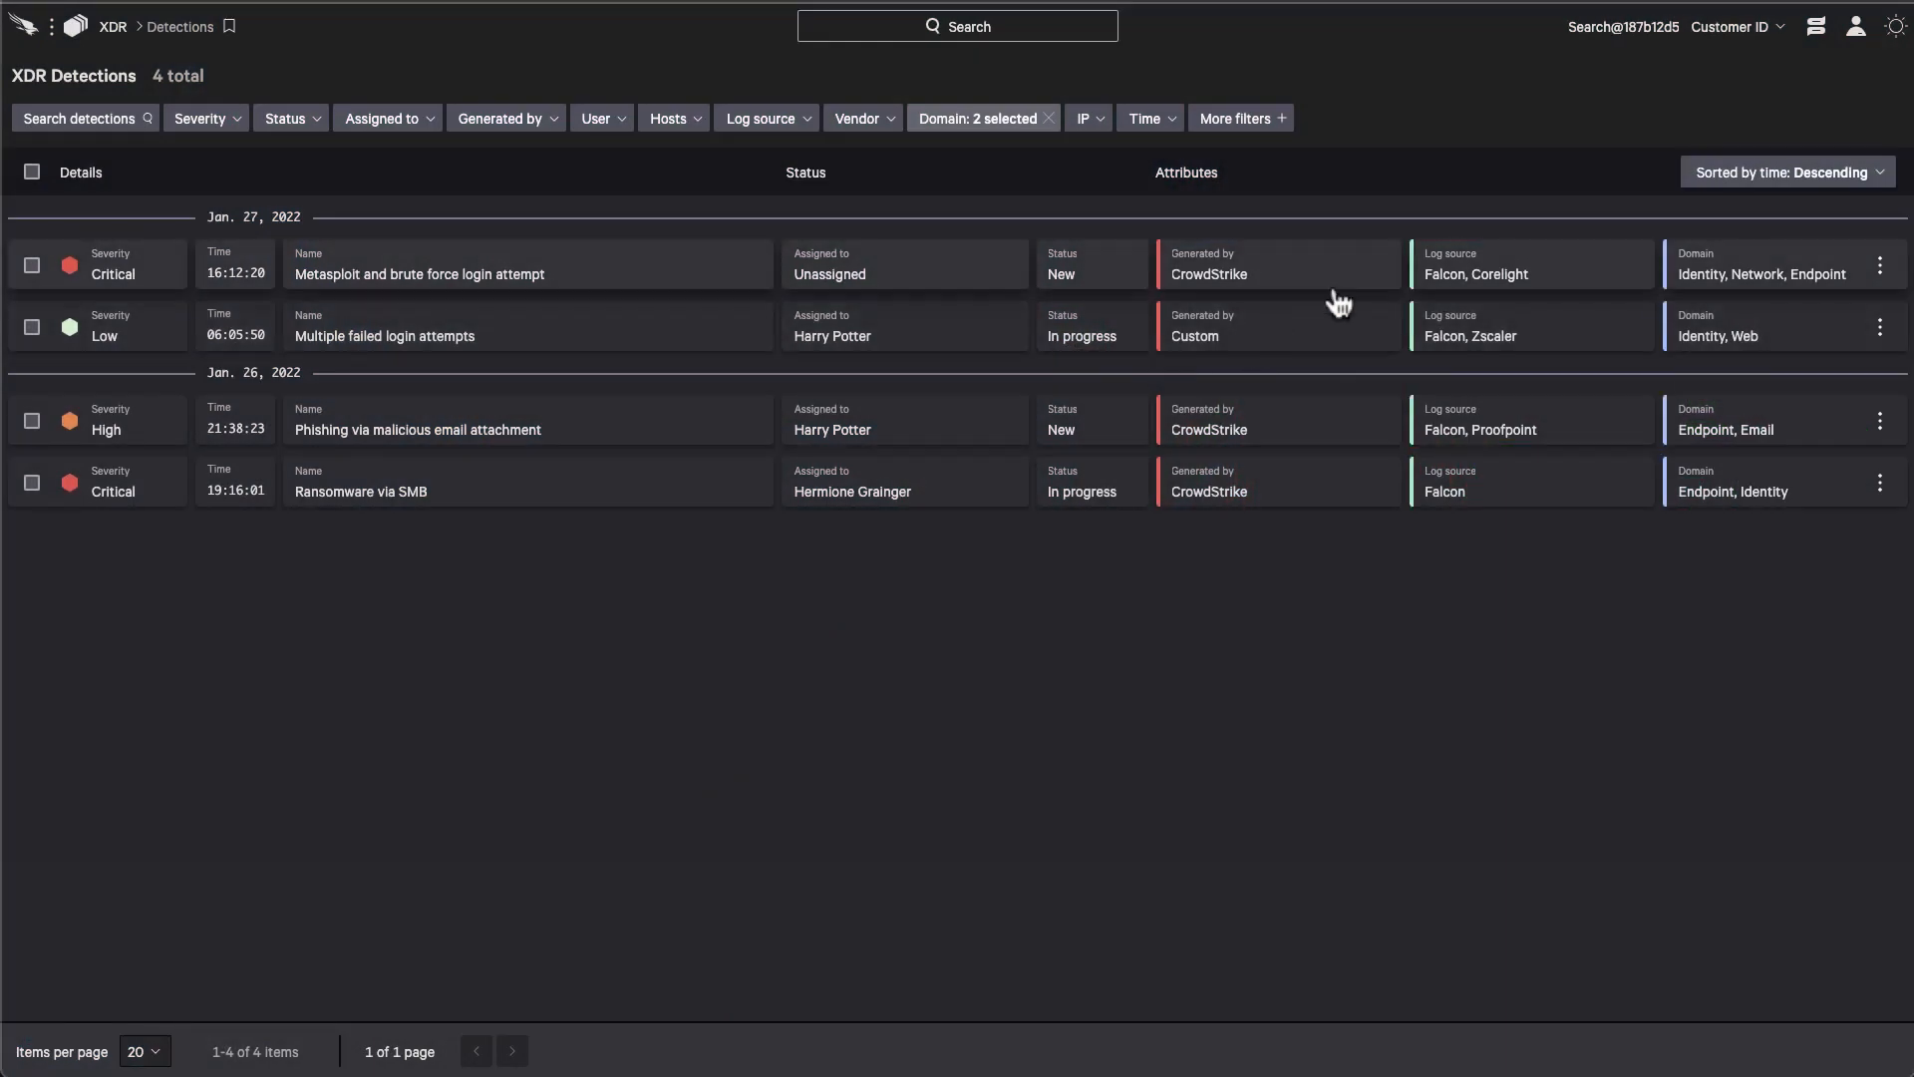
# - Show the side-panel details of the 'Metasploit and brute force login attempt' detection
pyautogui.click(419, 273)
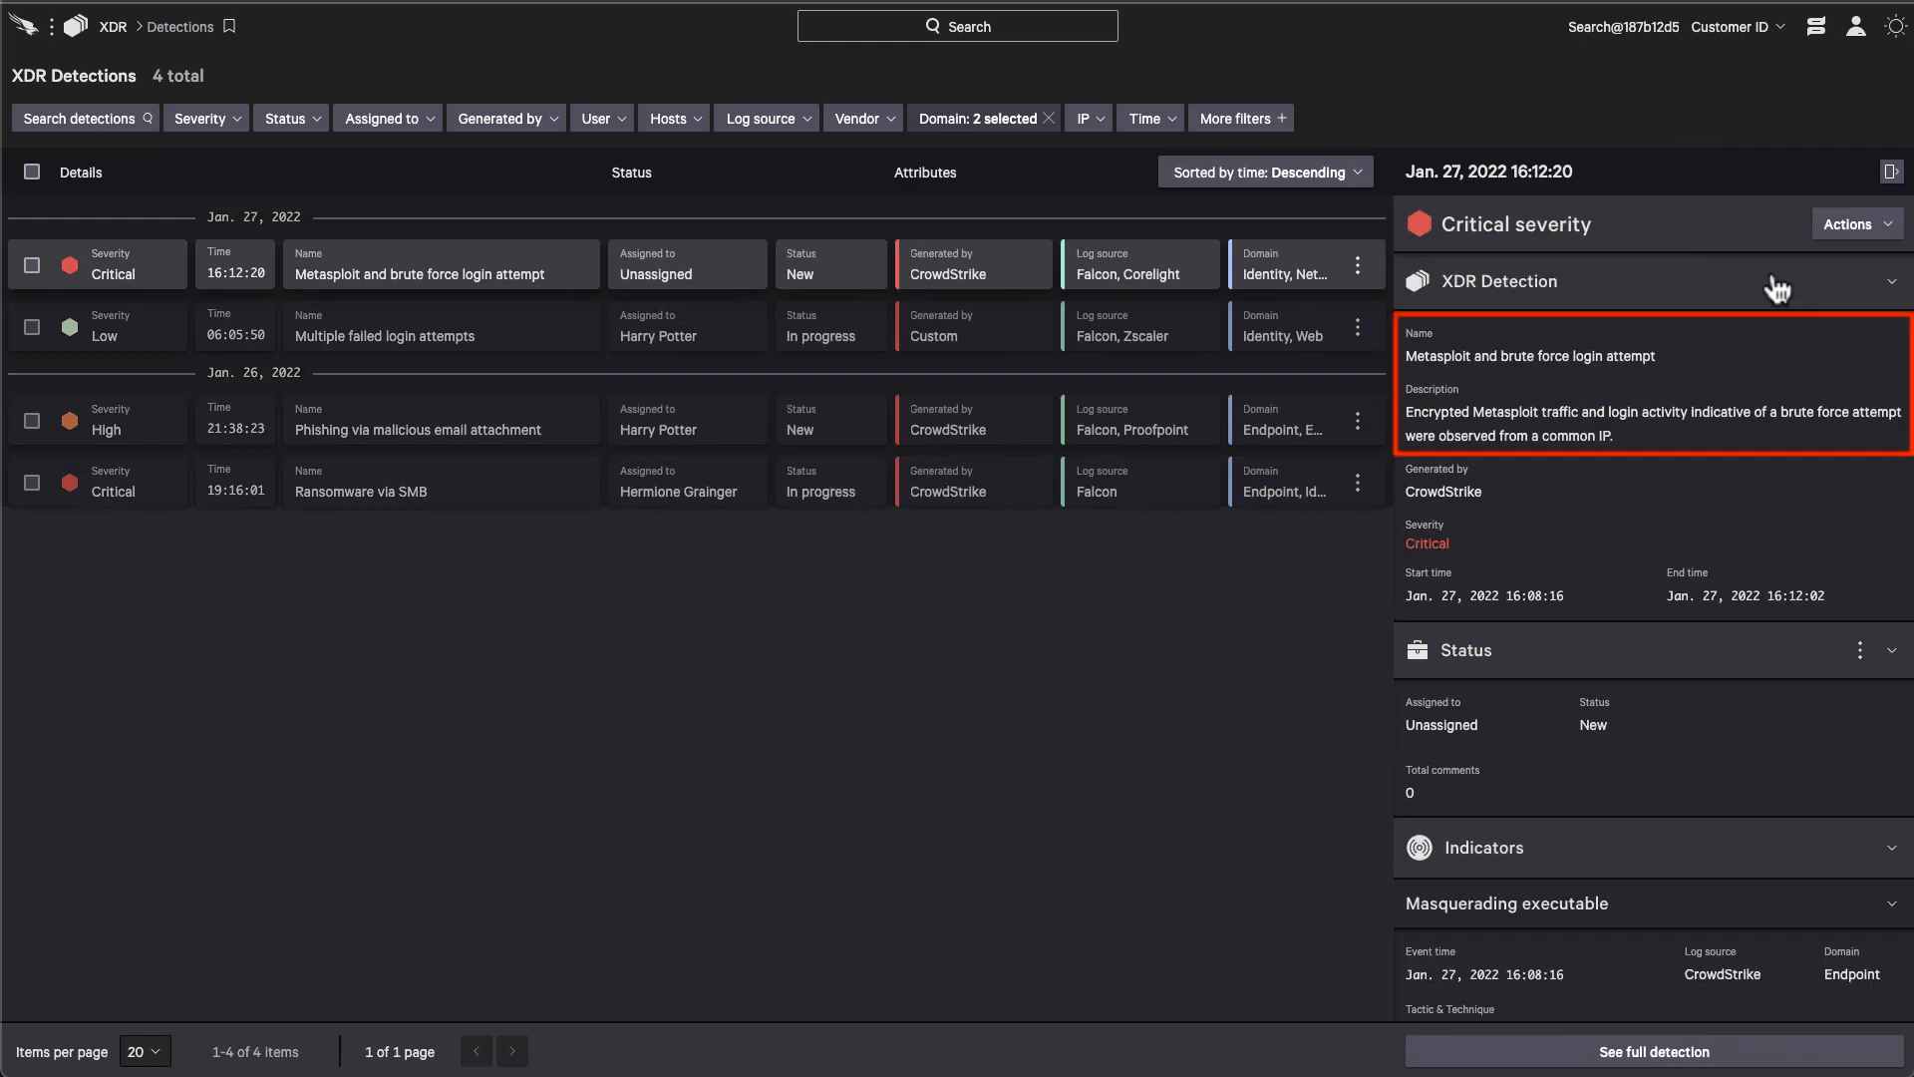
pyautogui.moveTo(1781, 950)
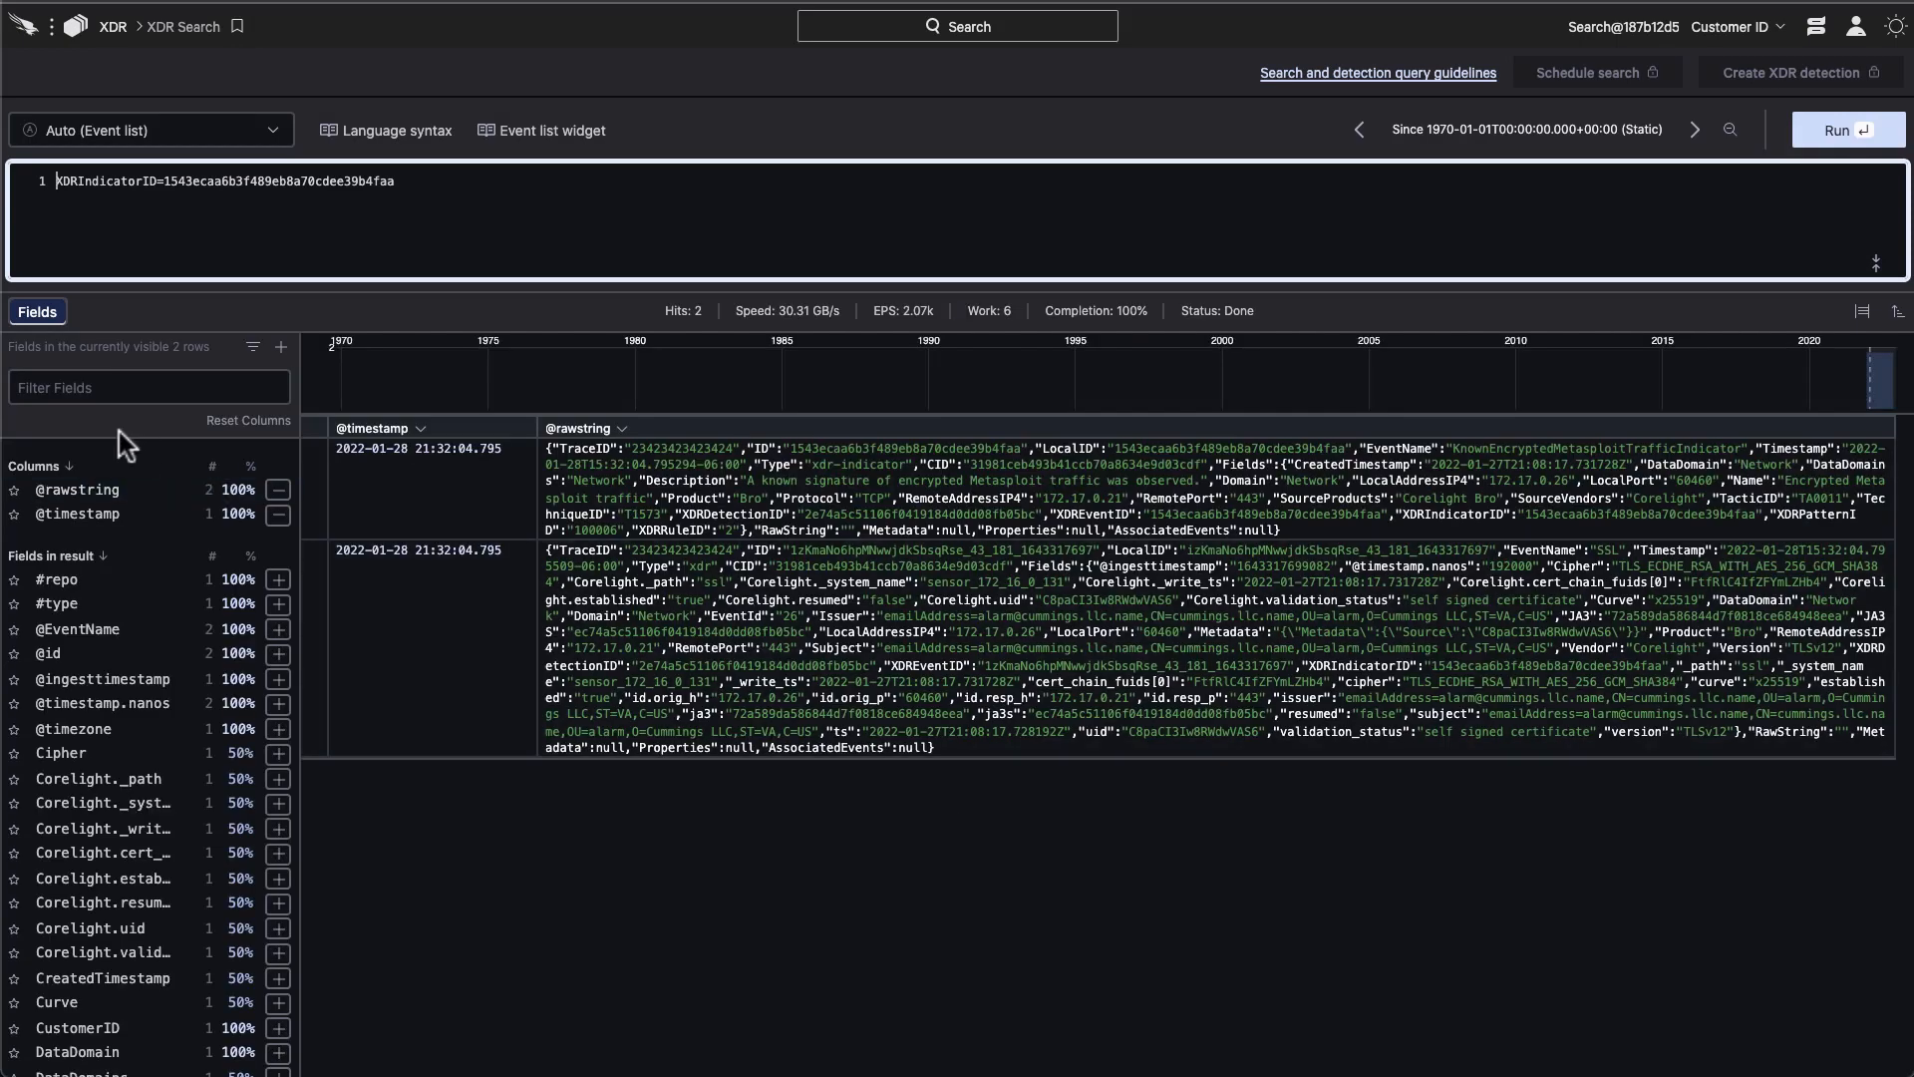
# - Filter the search fields by 'remote' to show RemoteAddressIP4 and RemotePort
pyautogui.write('remote')
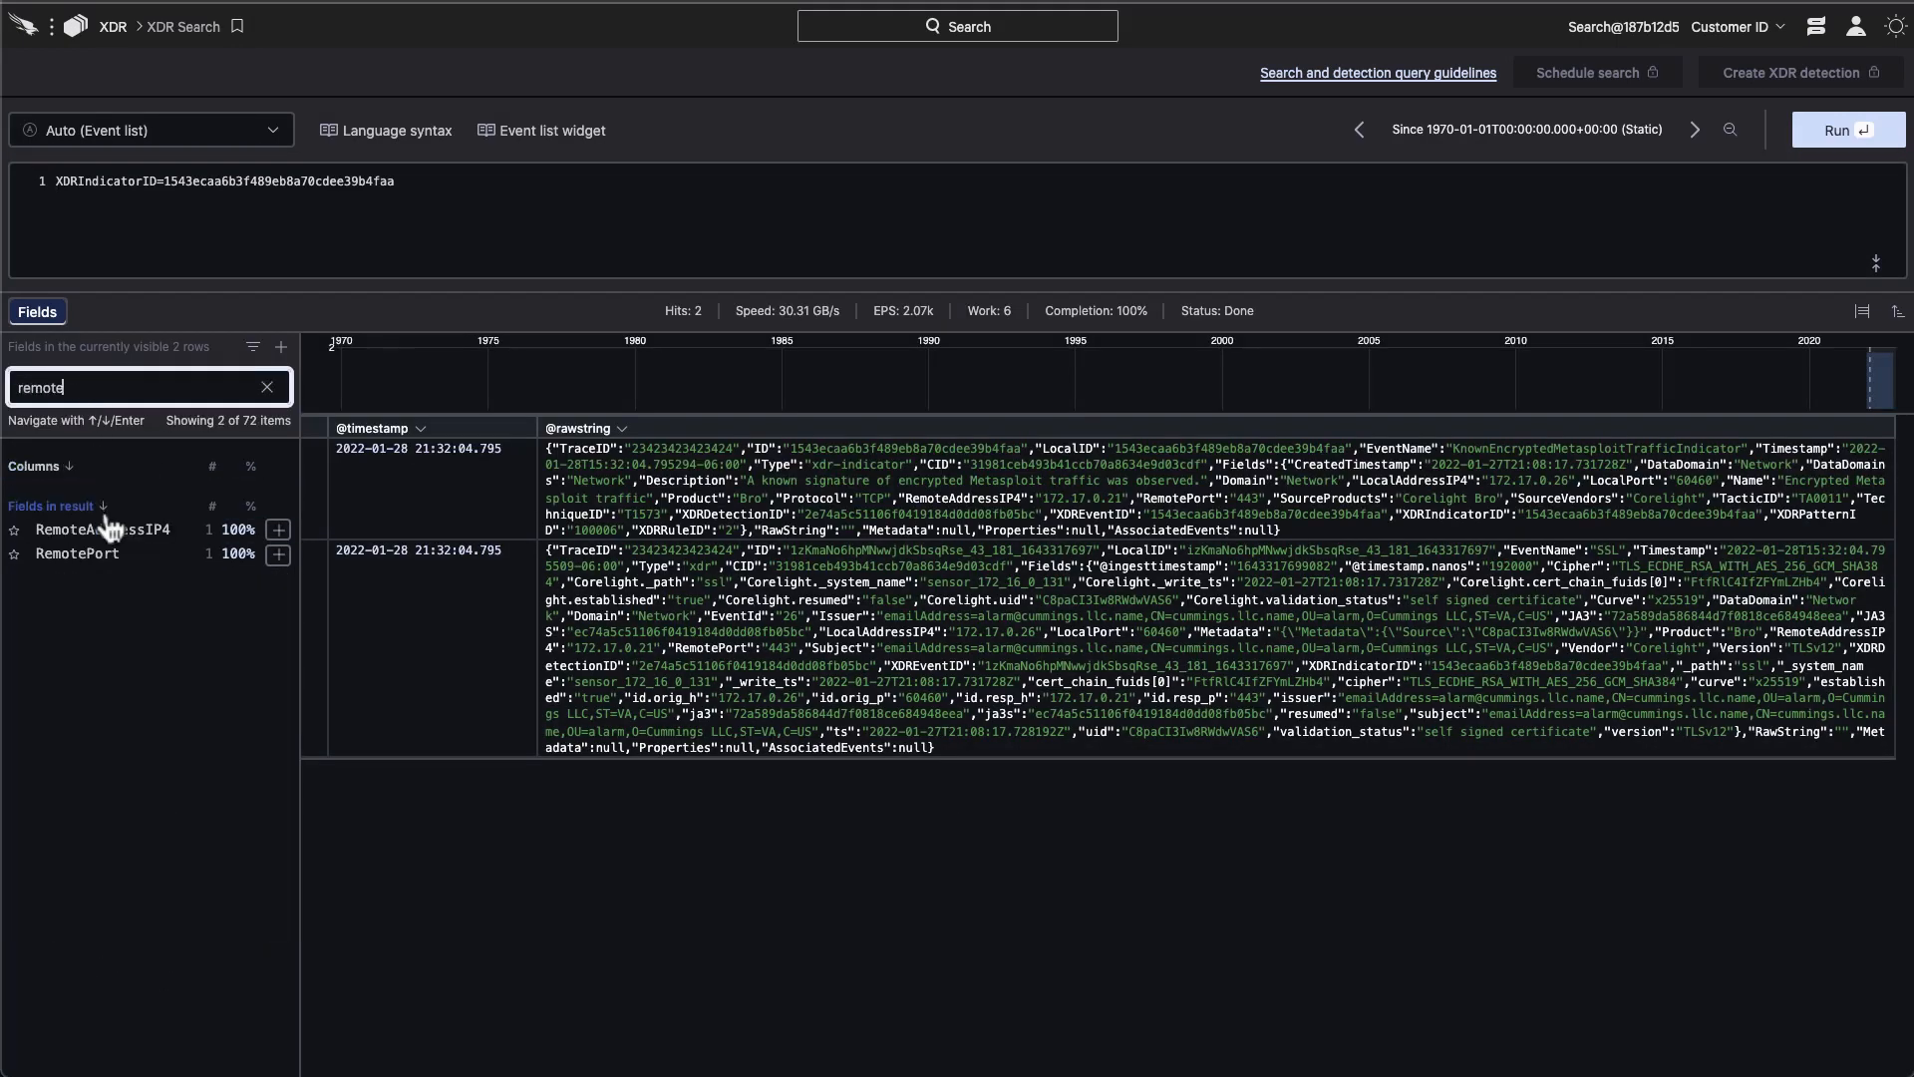
pyautogui.click(102, 528)
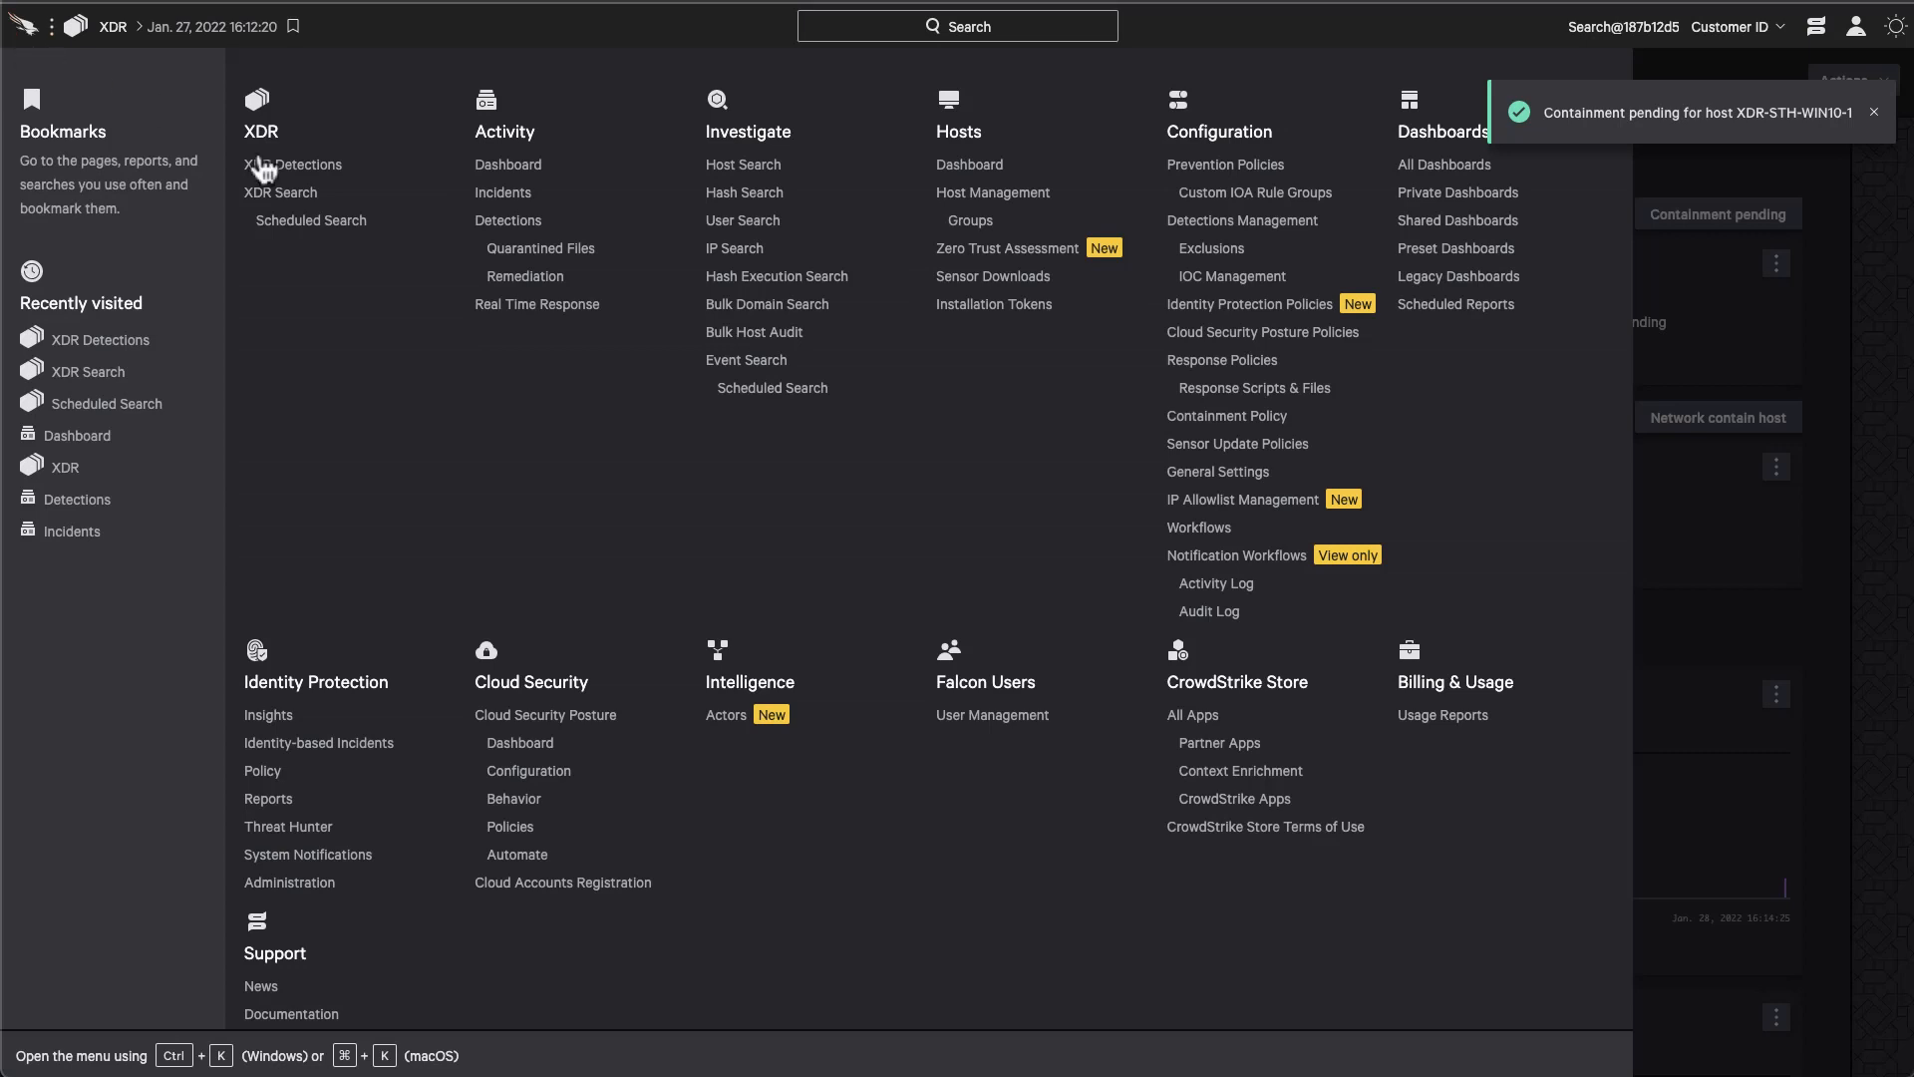
# - Return to the detection view and show the graph's entity legend with Hosts expanded
pyautogui.click(281, 191)
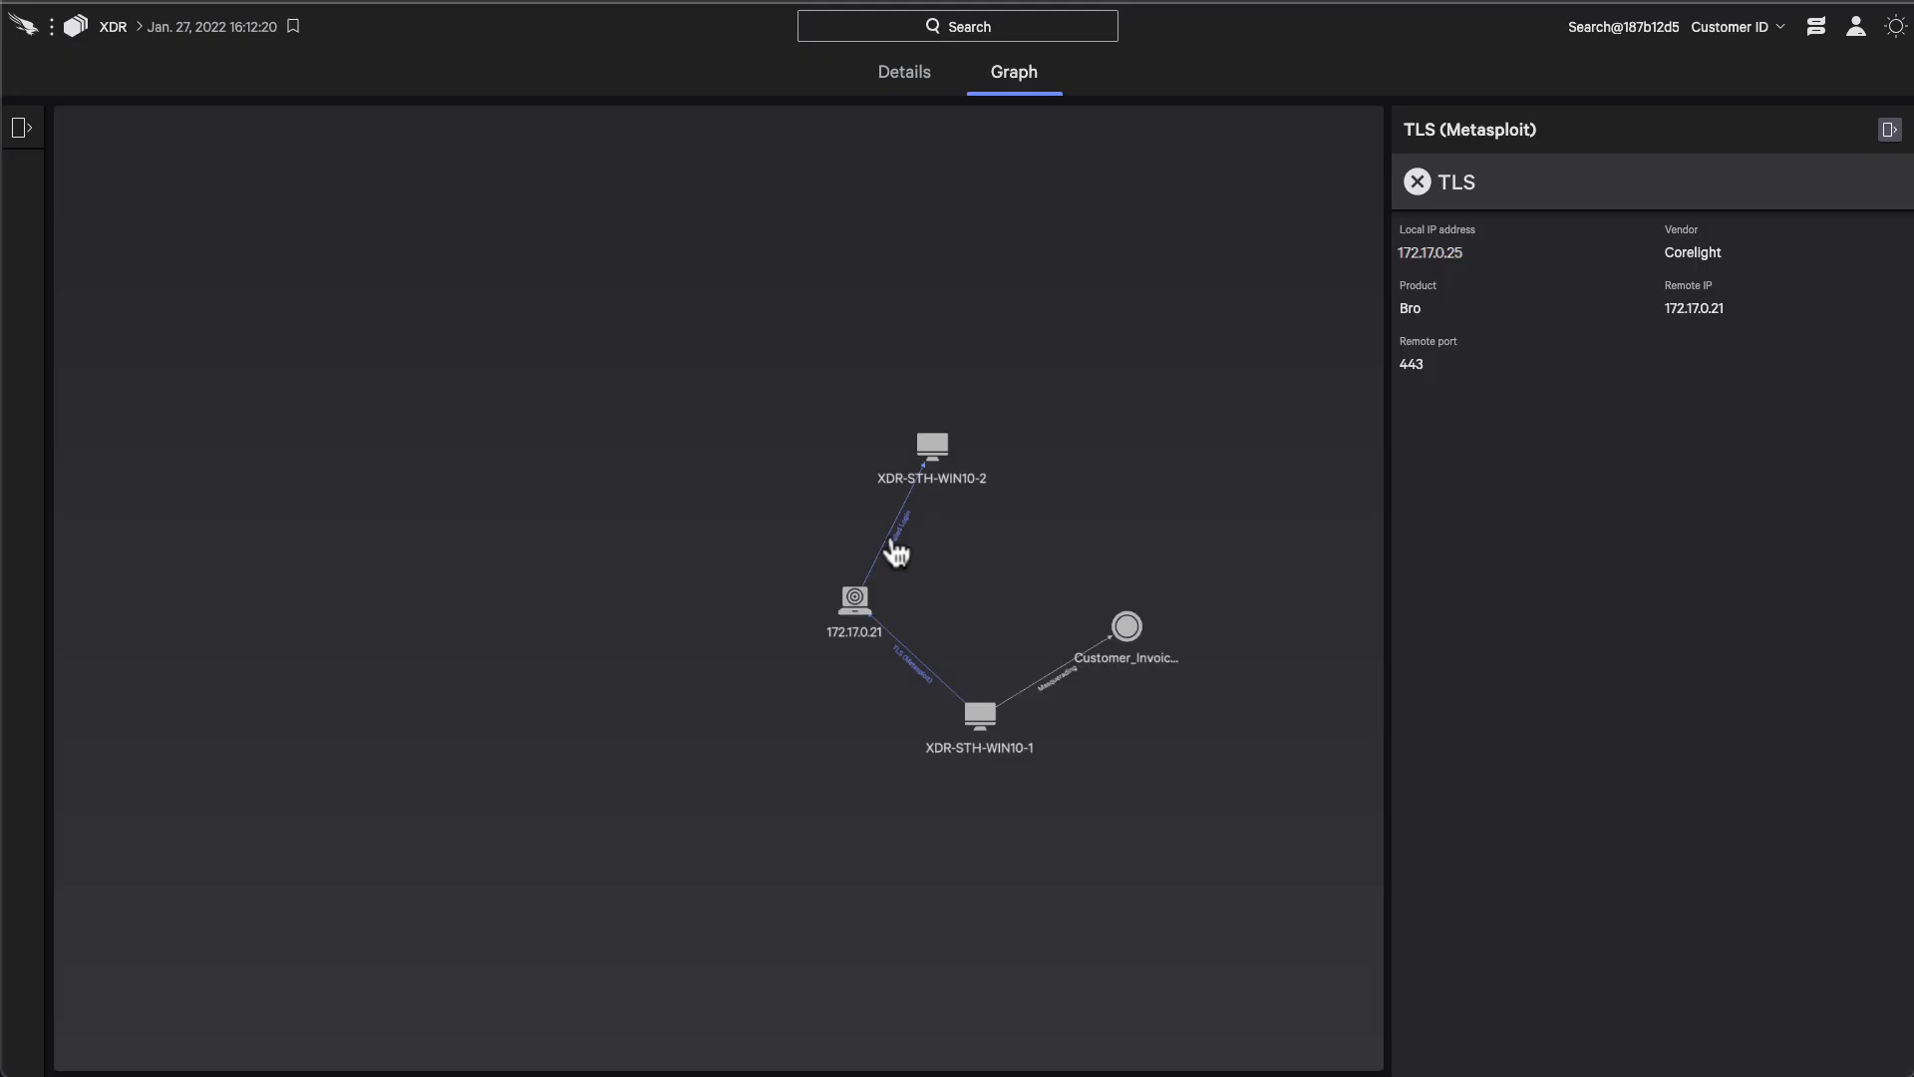
pyautogui.click(21, 126)
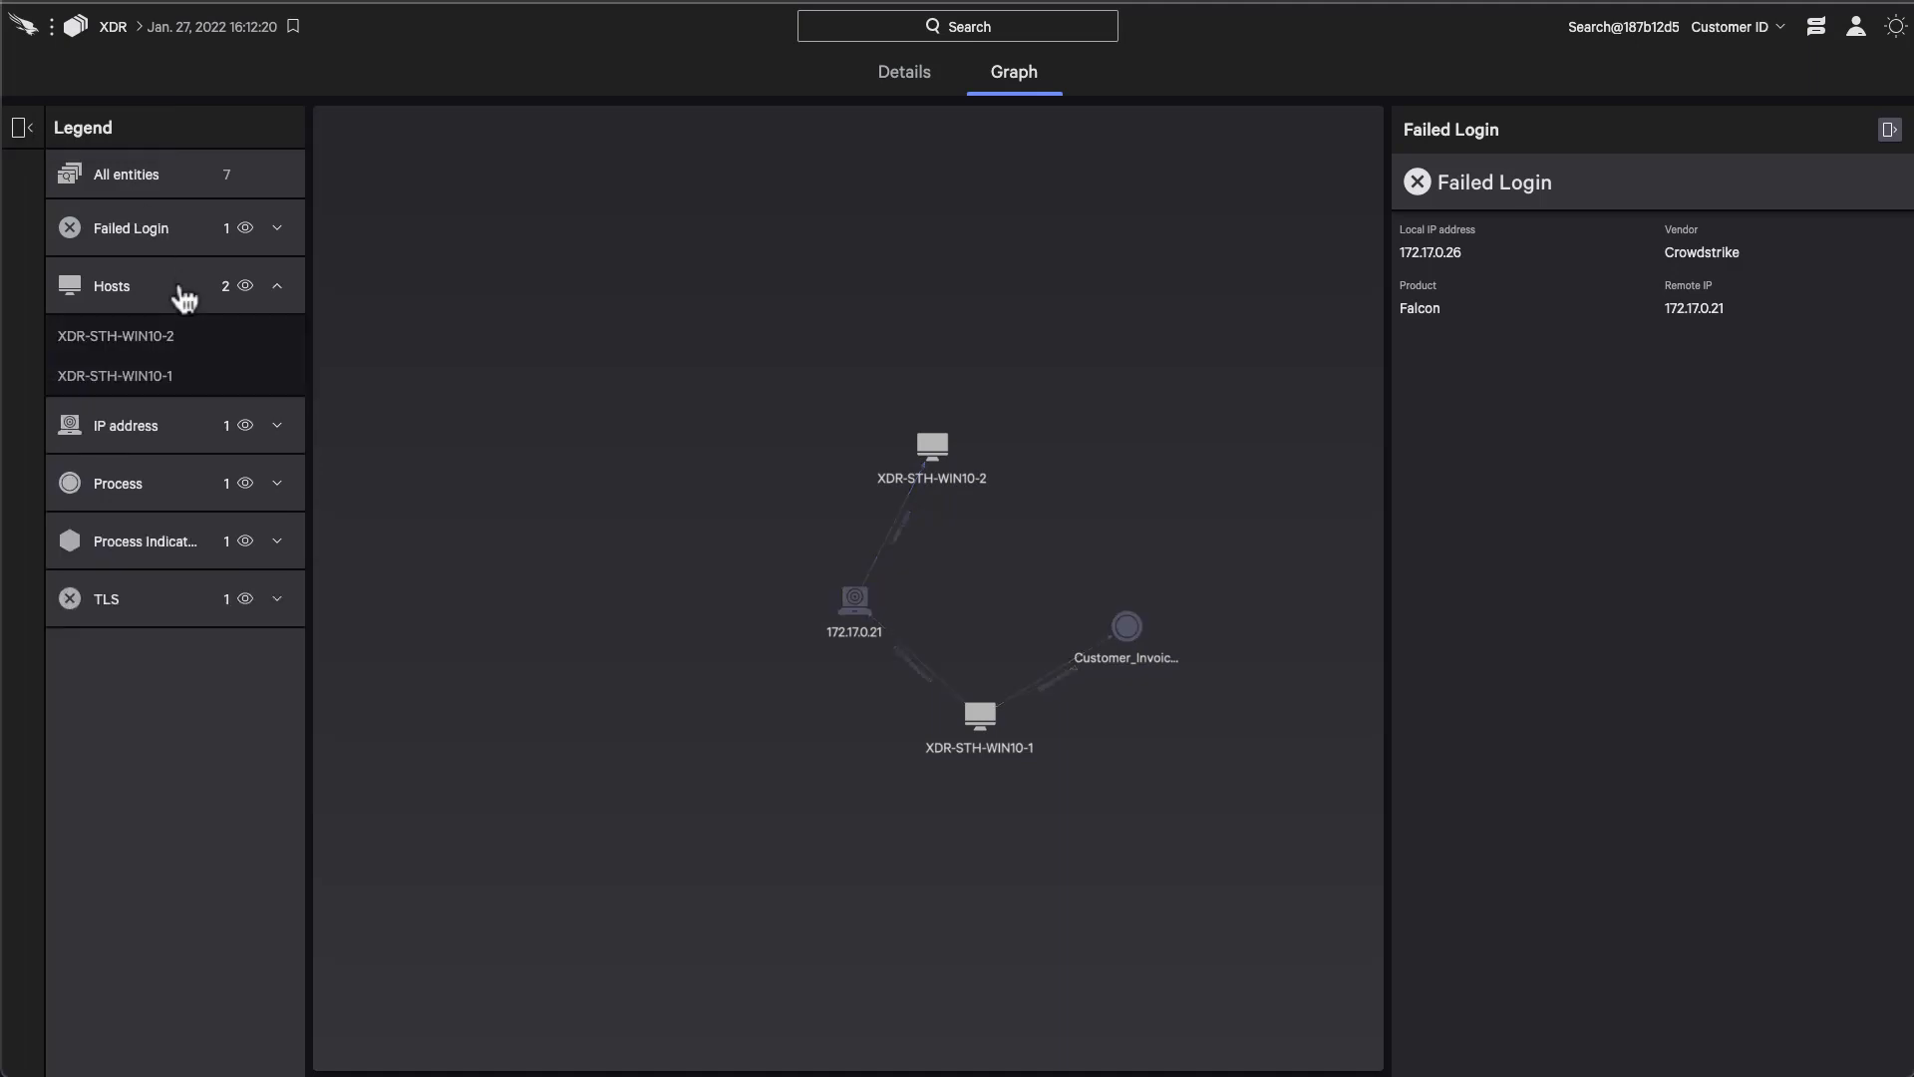
pyautogui.moveTo(903, 71)
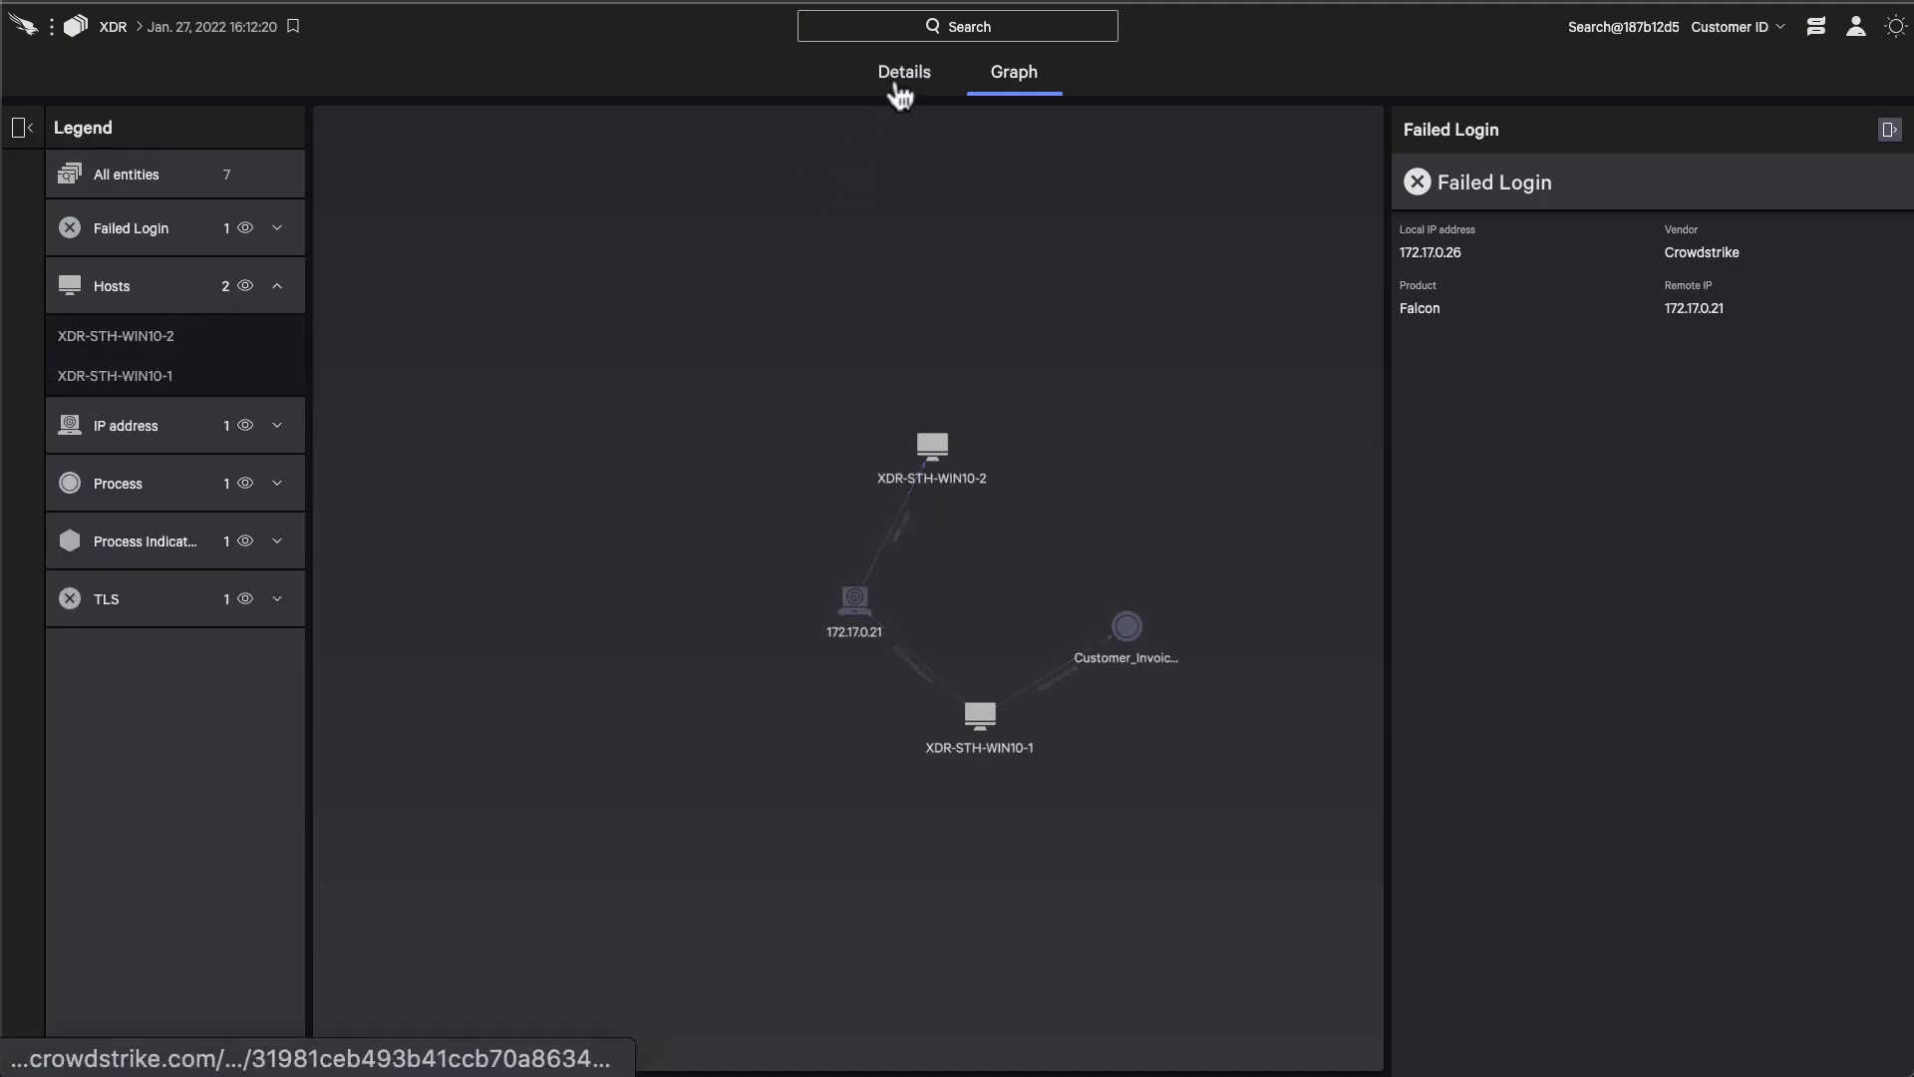
# - Network-contain host XDR-STH-WIN10-1 from Details with audit note 'Malicious connectio'
pyautogui.click(903, 70)
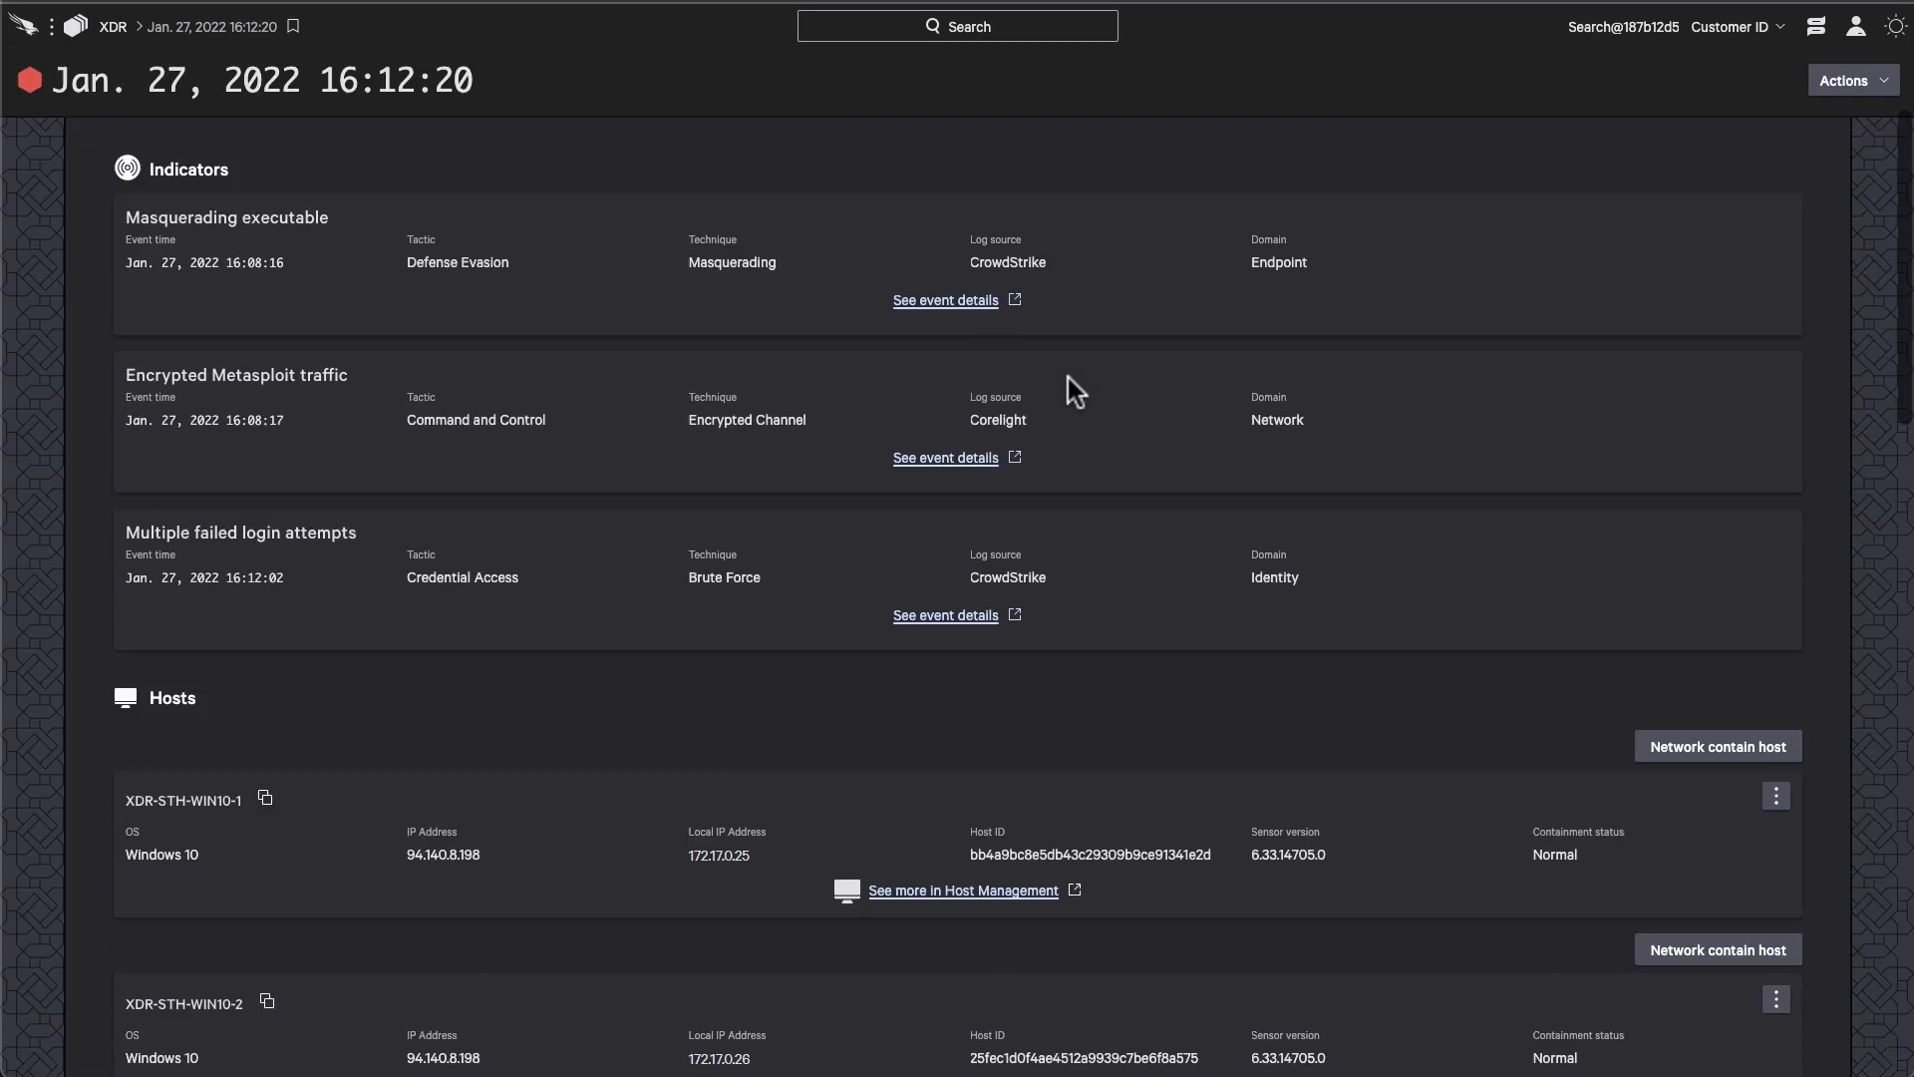
pyautogui.click(1716, 746)
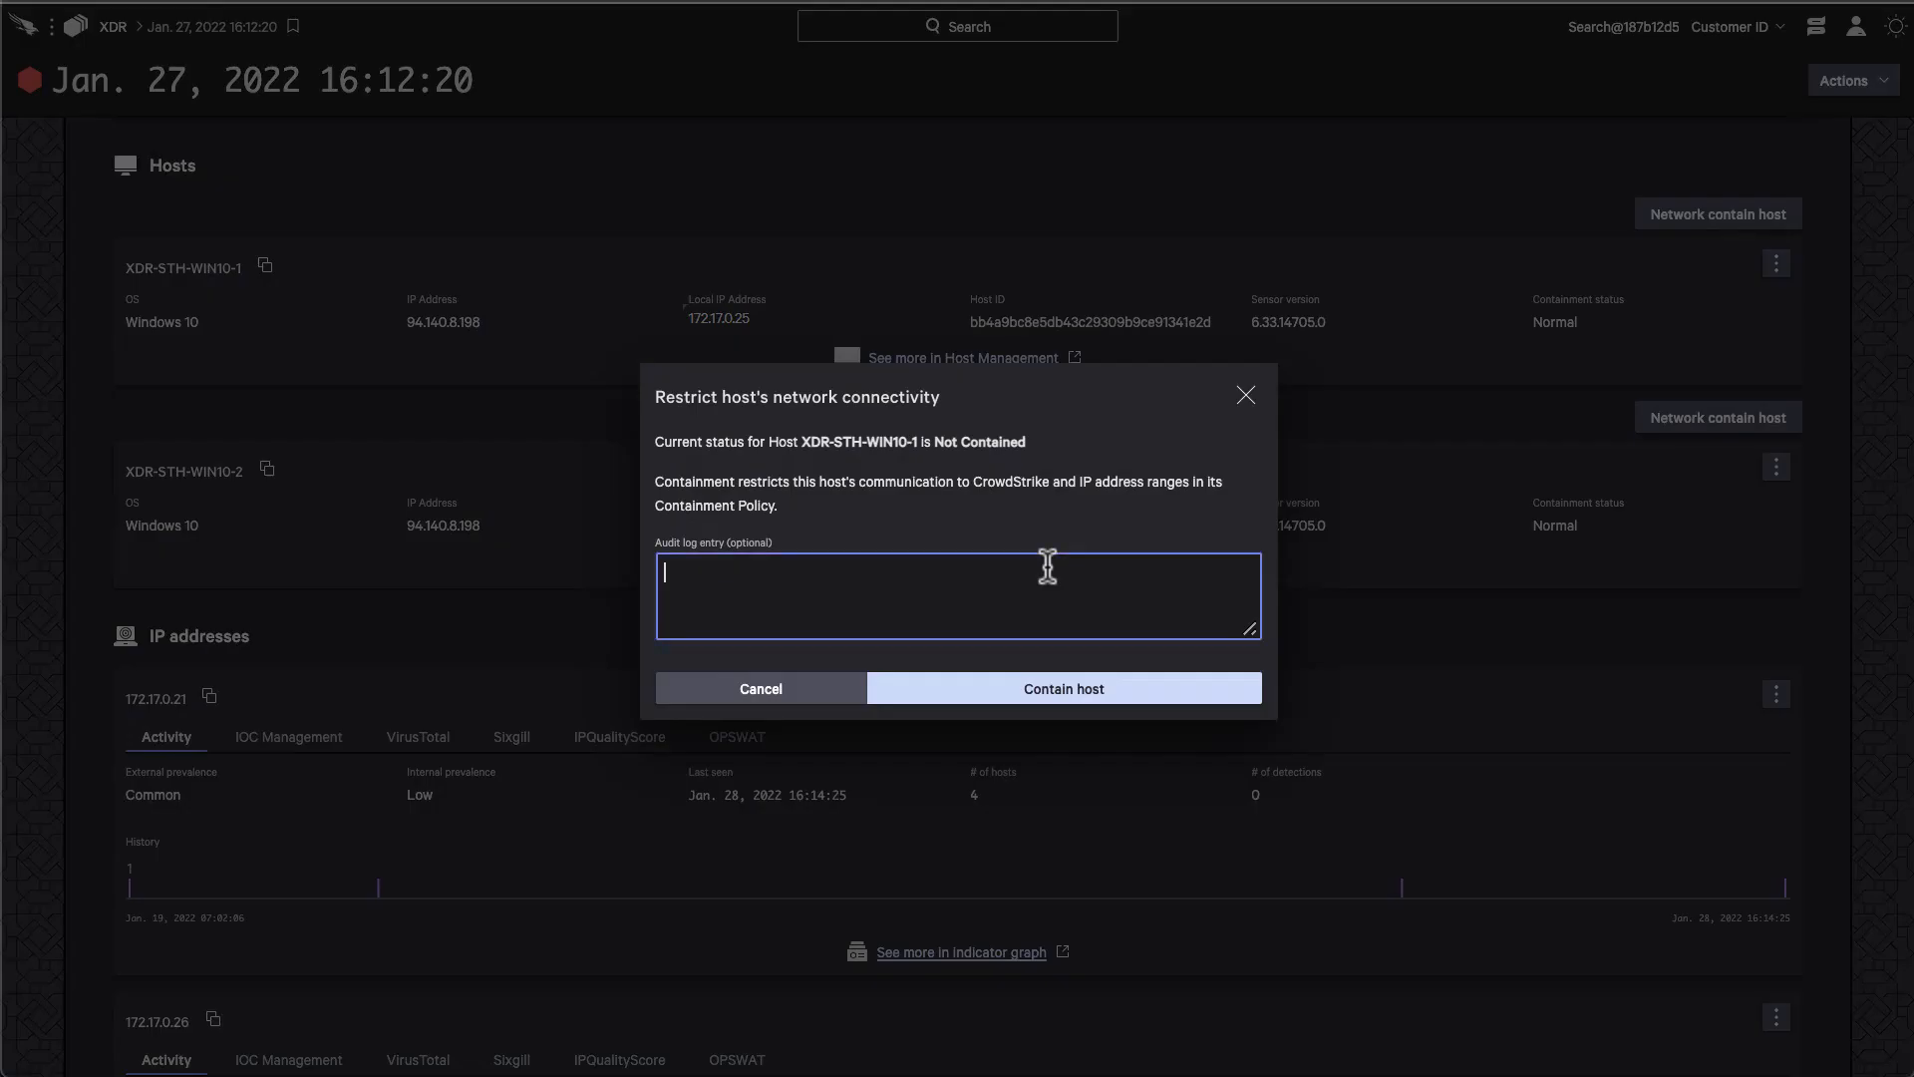
pyautogui.write('Malicious connectio')
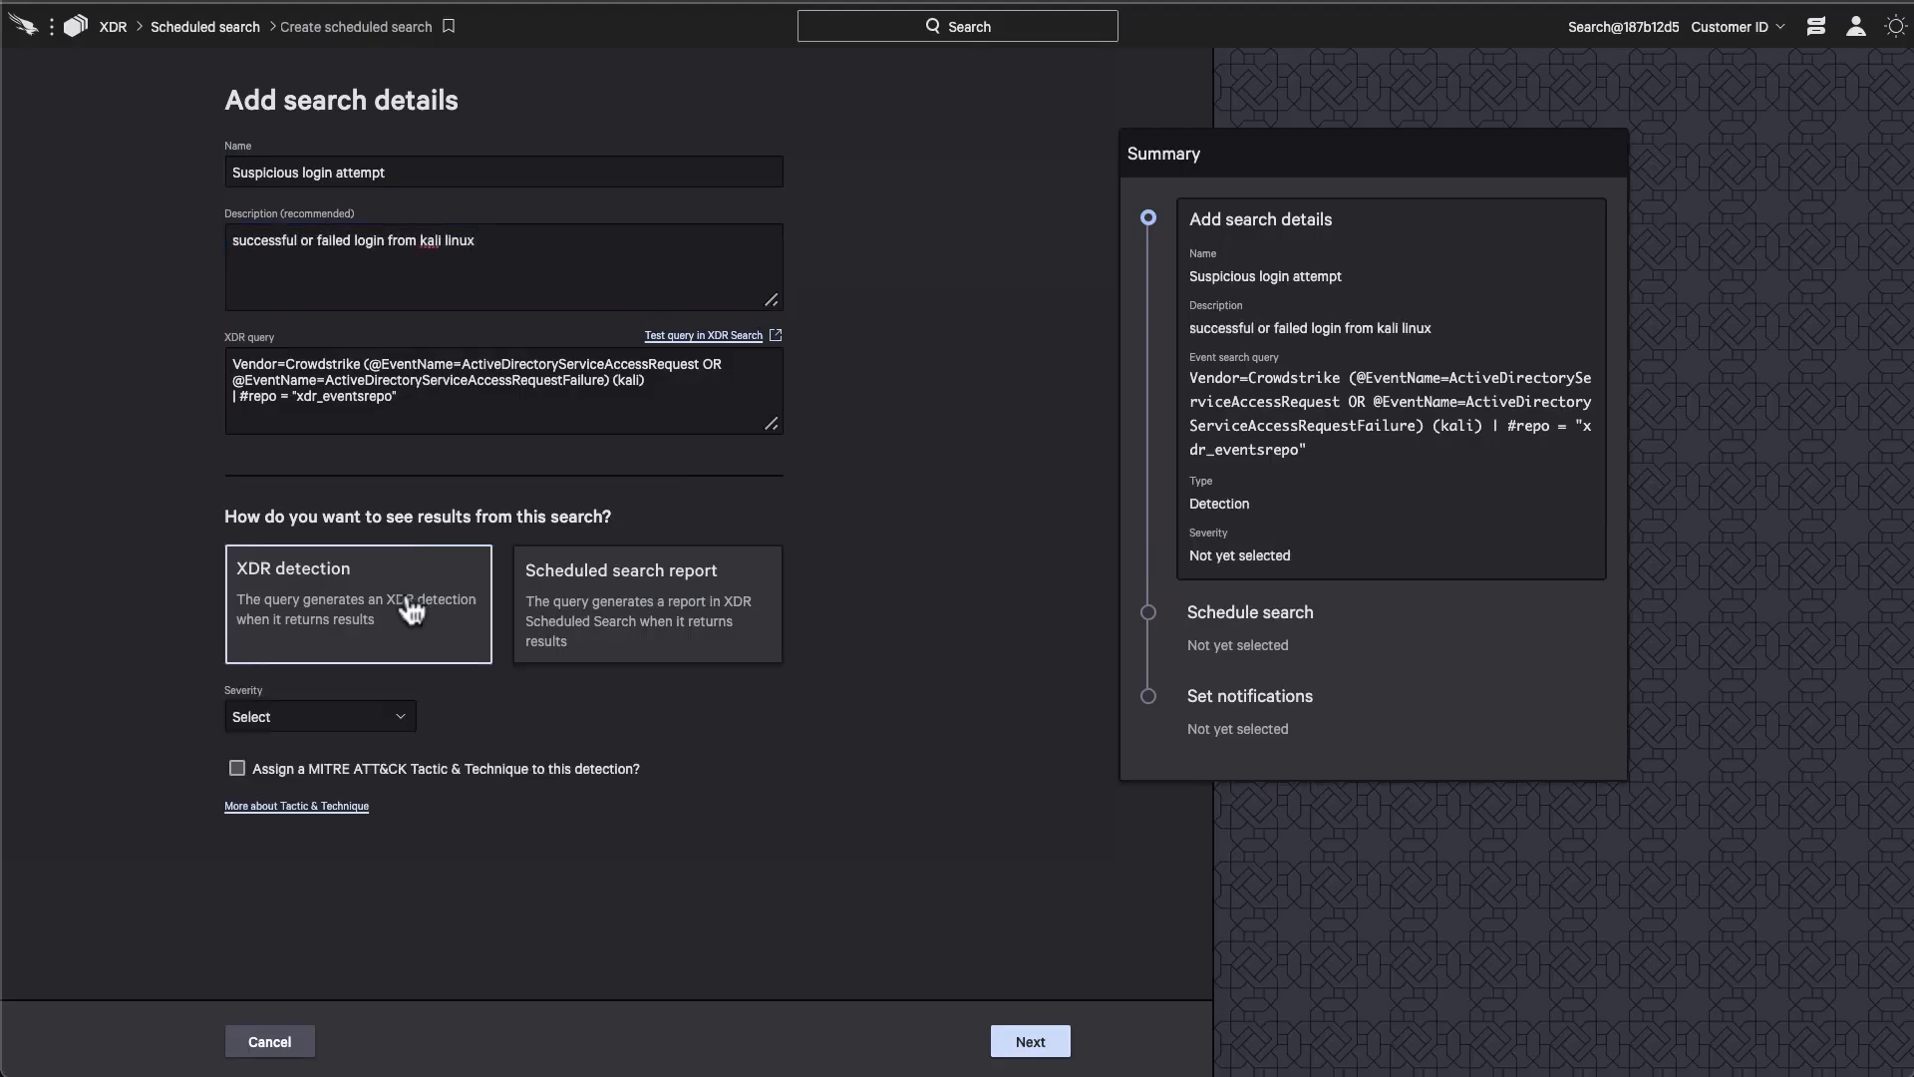
# - Add a 12:00 AM end time to the hourly schedule and list the notification types
pyautogui.click(1029, 1039)
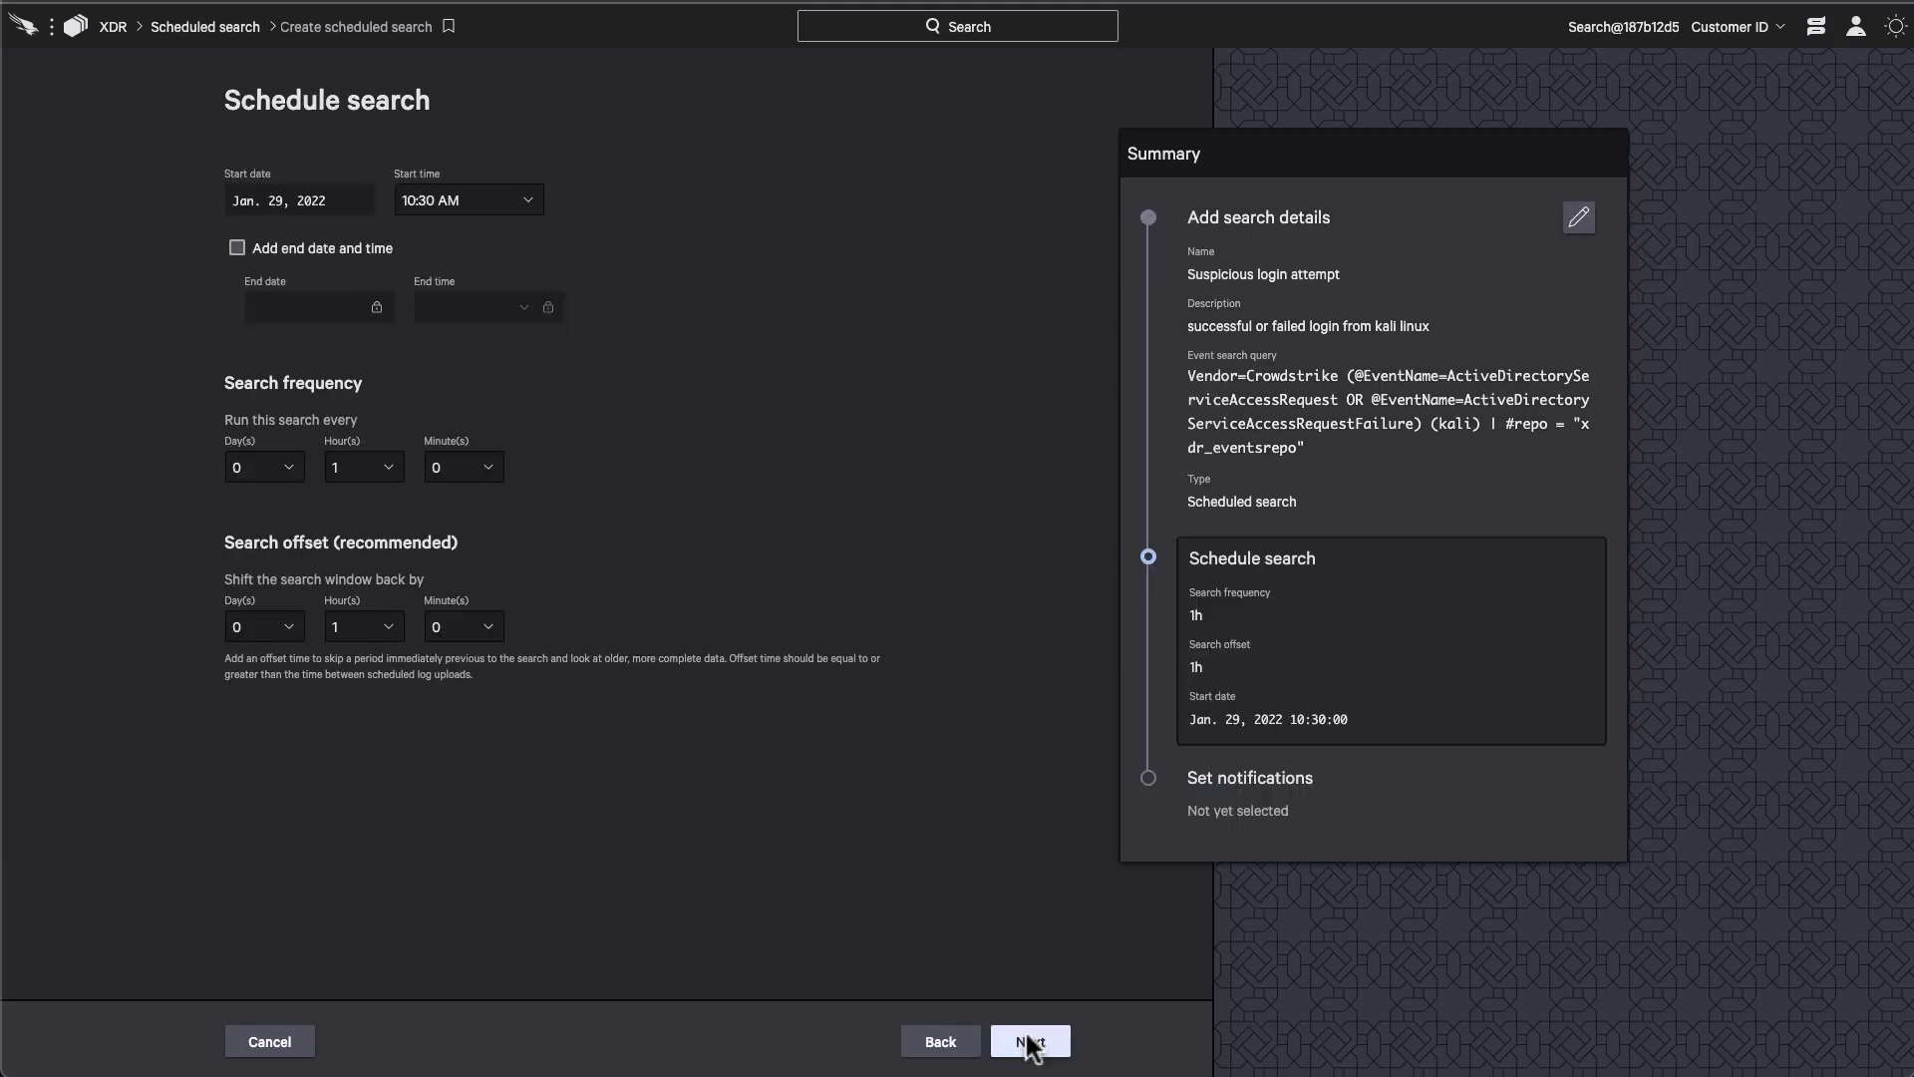
pyautogui.click(237, 248)
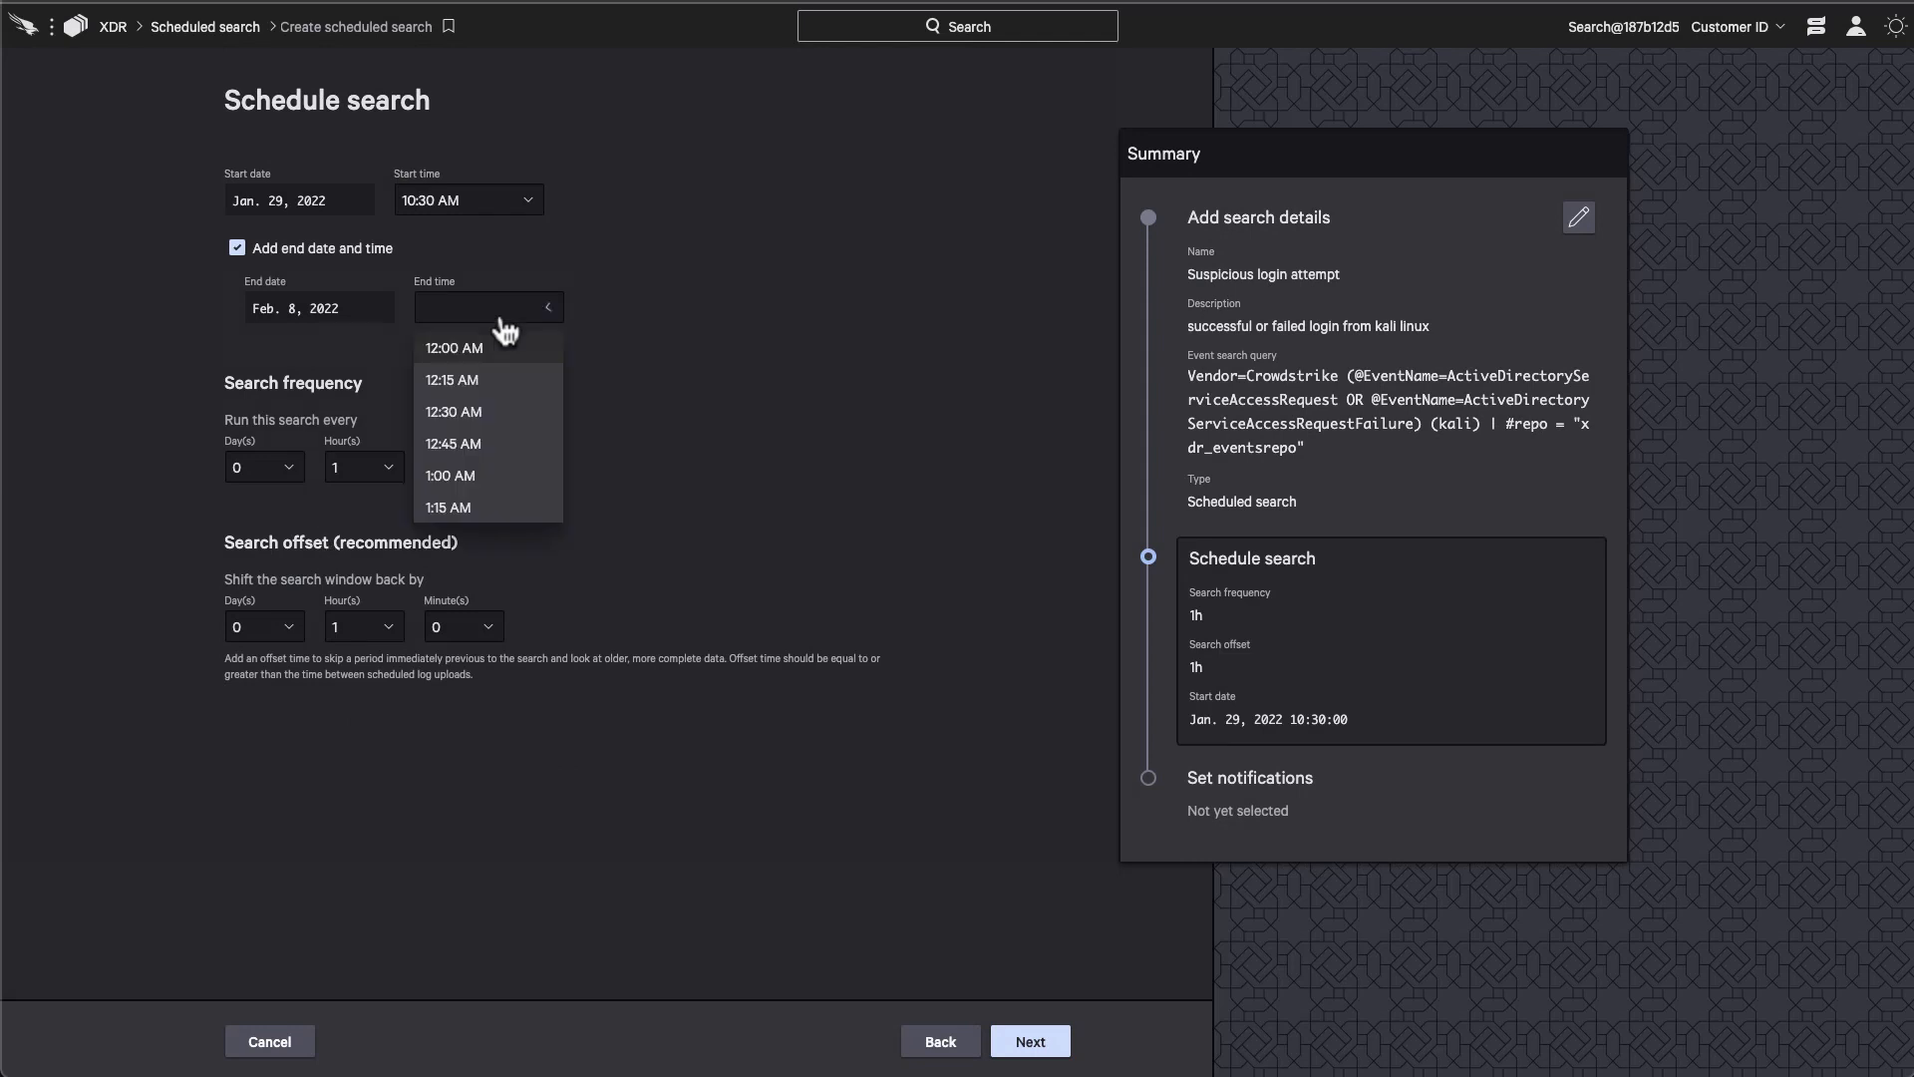
pyautogui.click(1029, 1041)
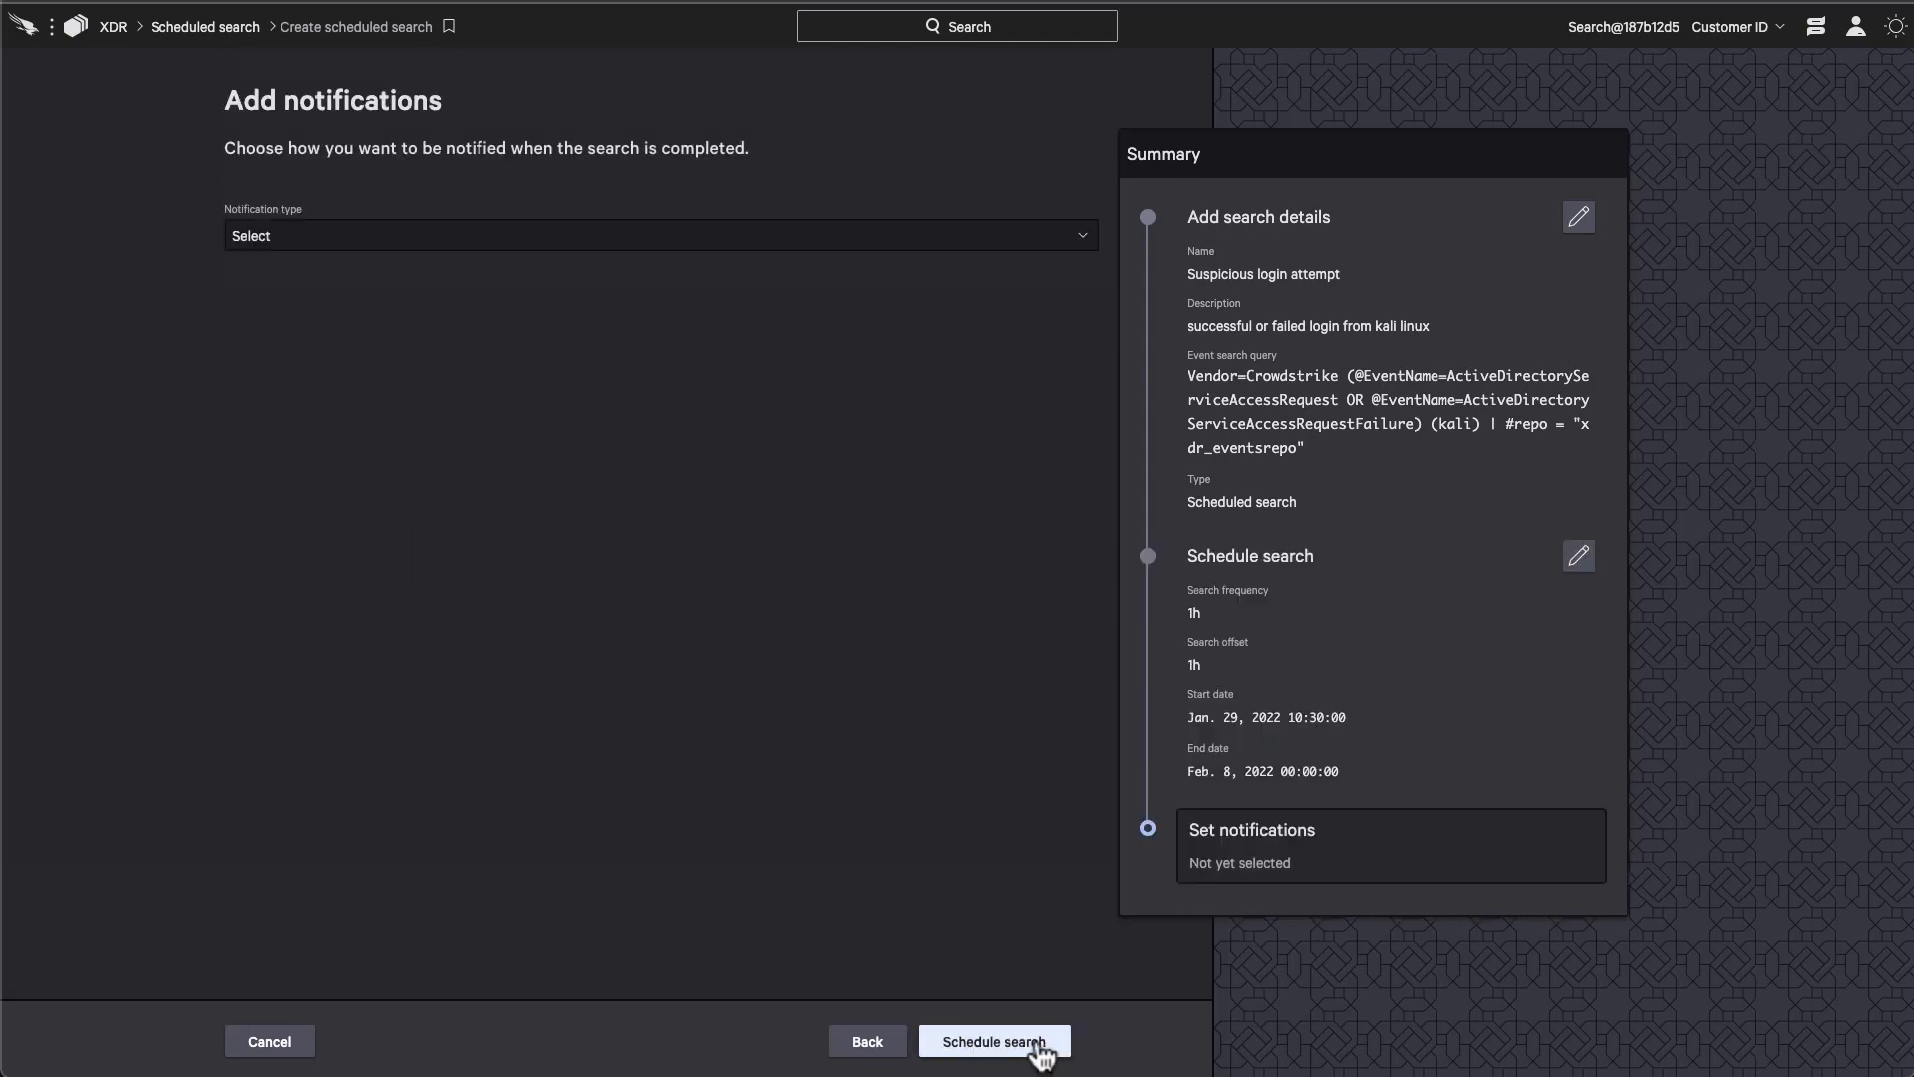
pyautogui.click(658, 235)
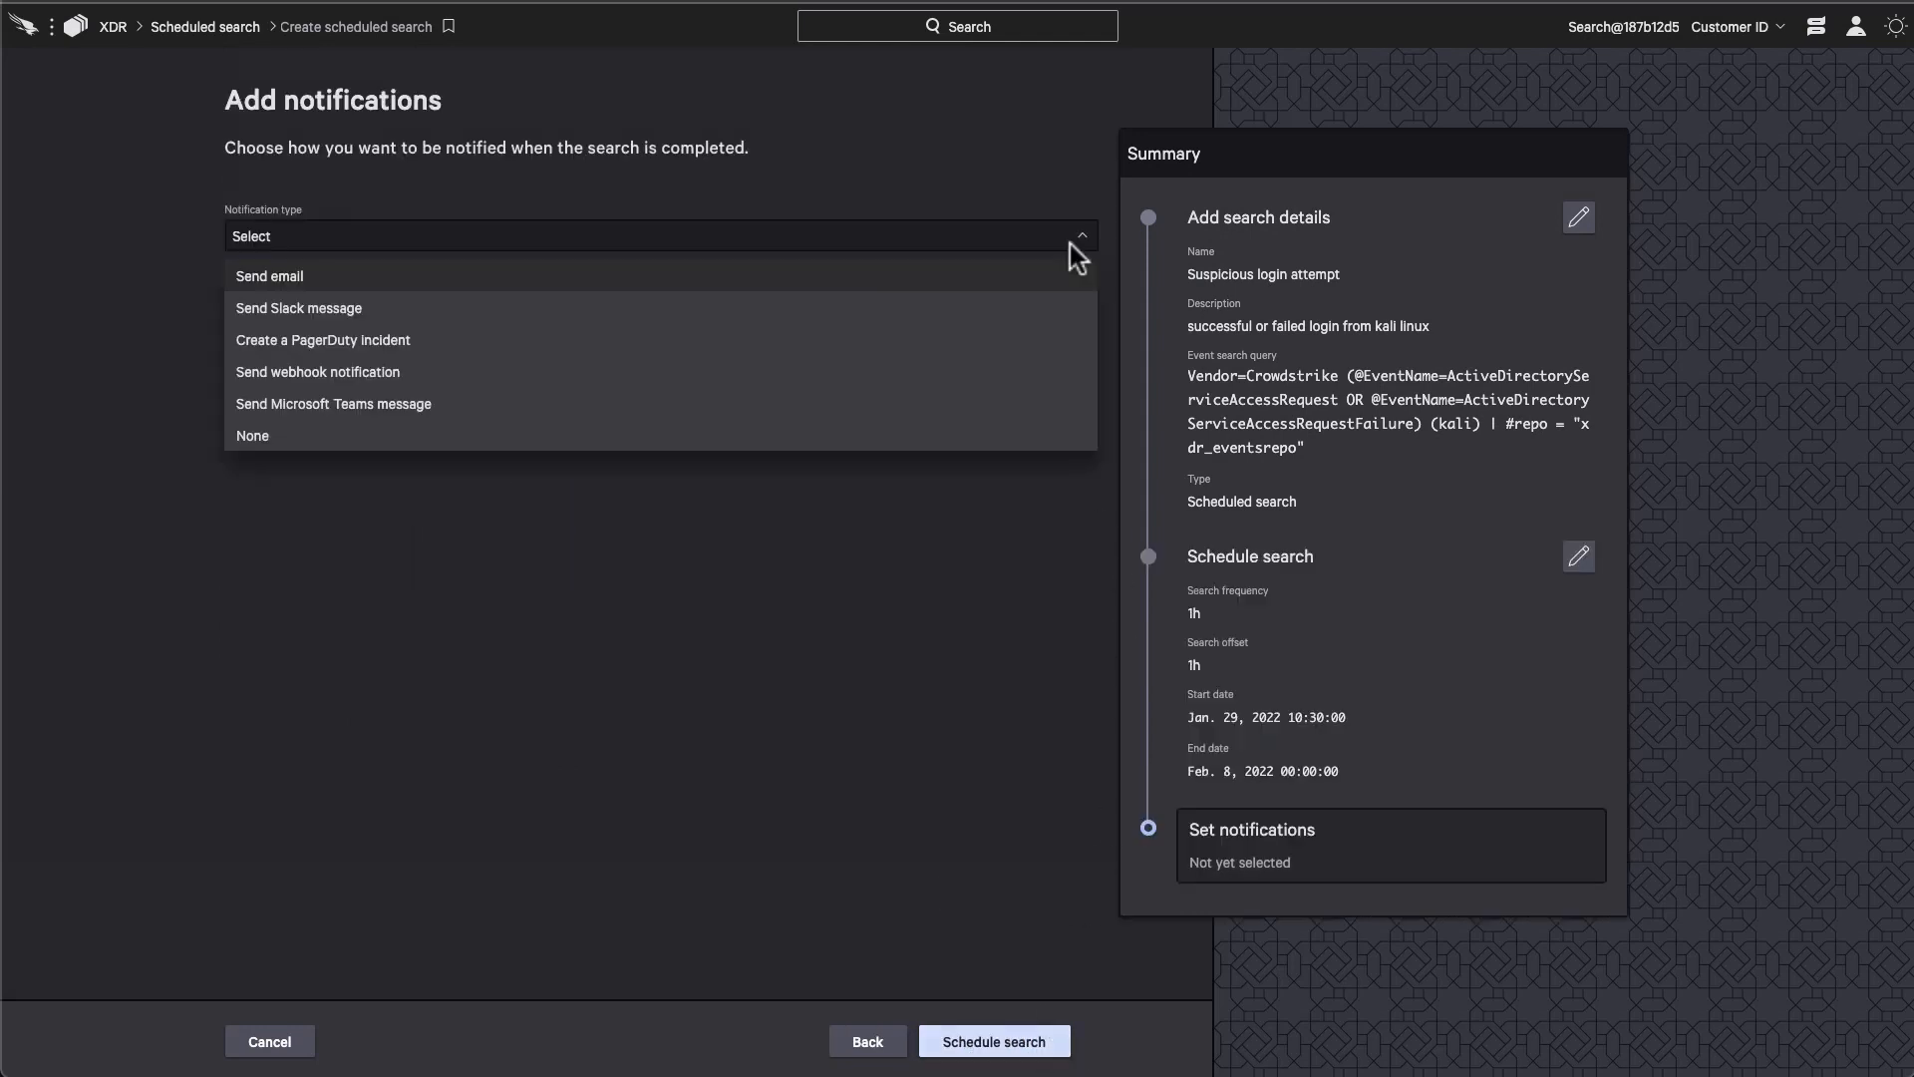